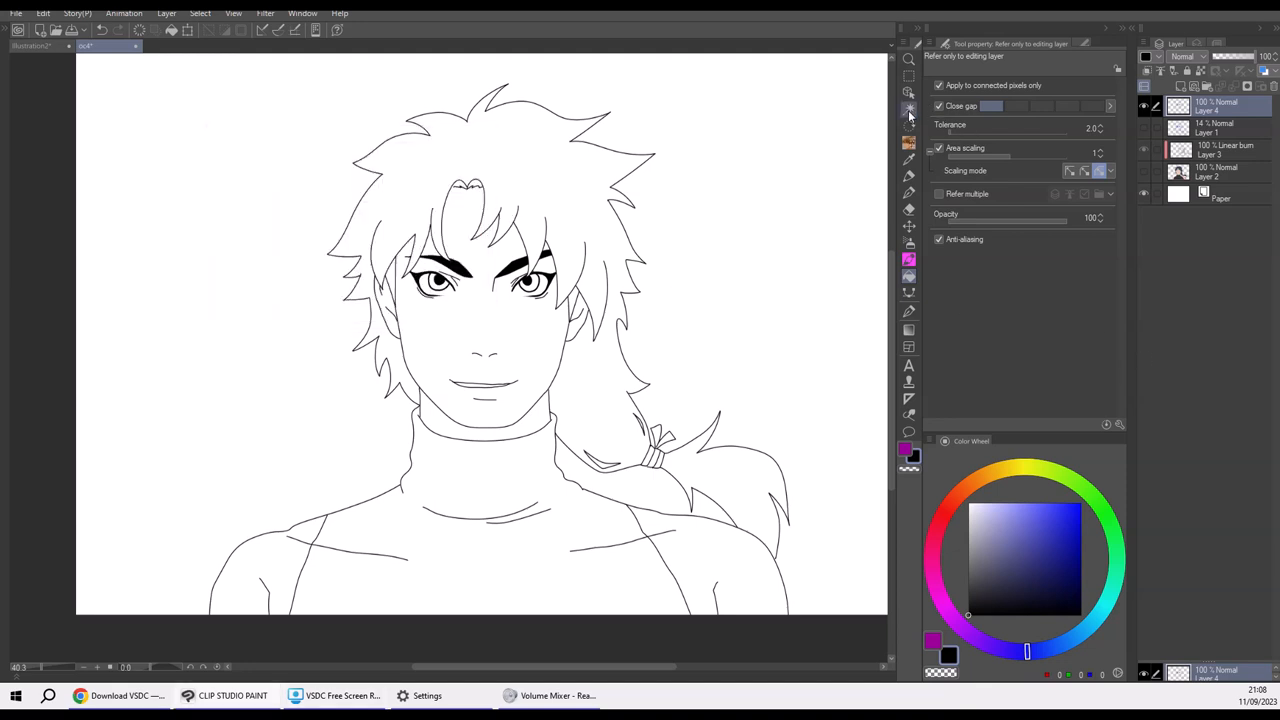
Step: Look over the portrait lineart and select the Marker pen tool
click(908, 108)
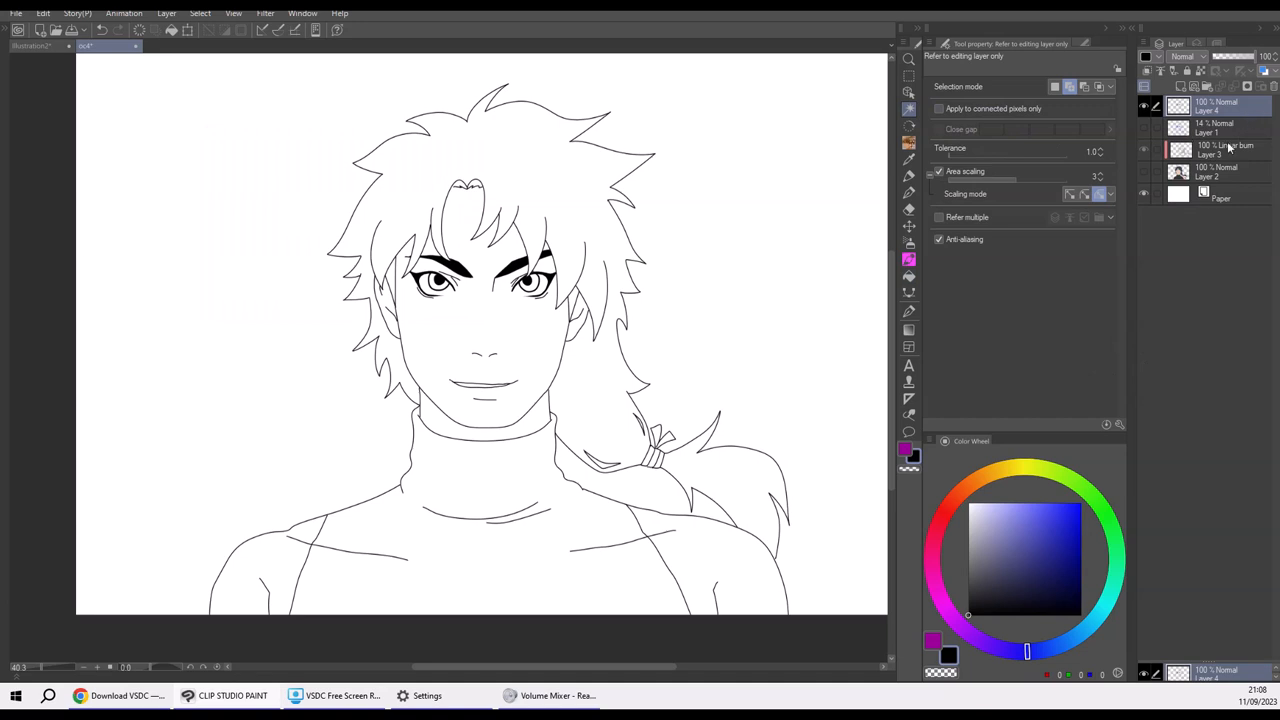
mouse_move(1175, 251)
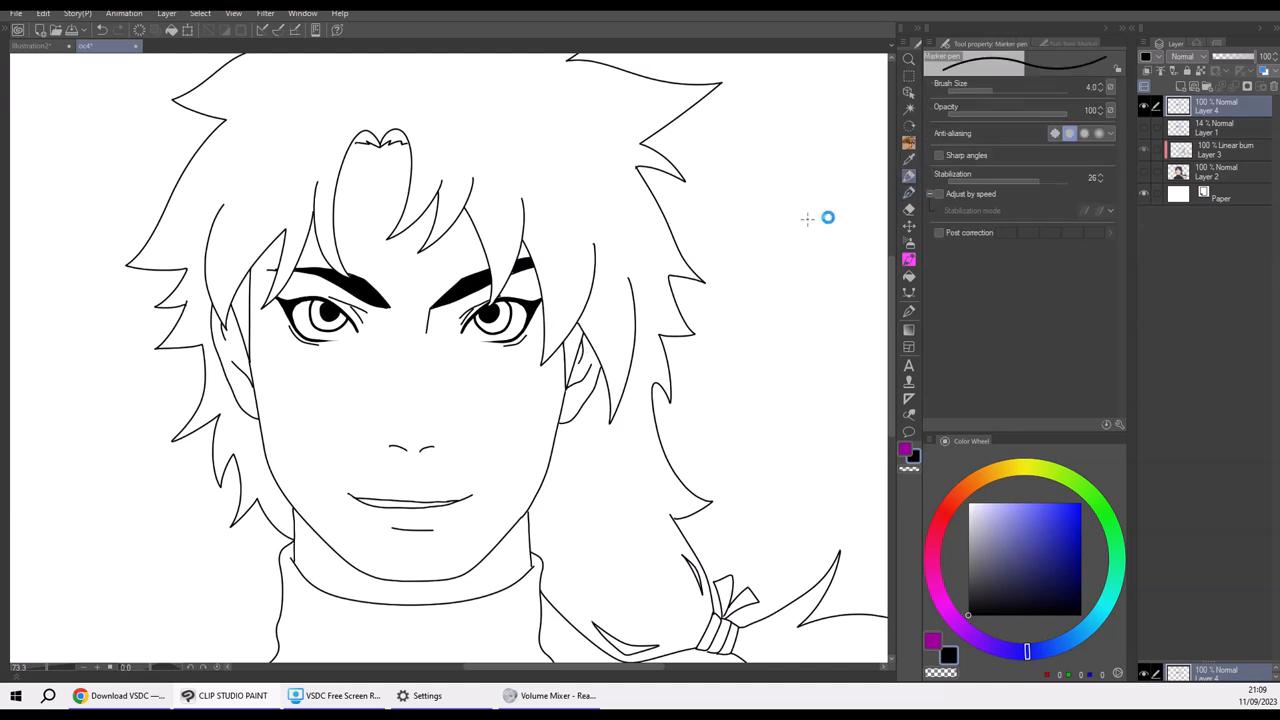
mouse_move(870, 397)
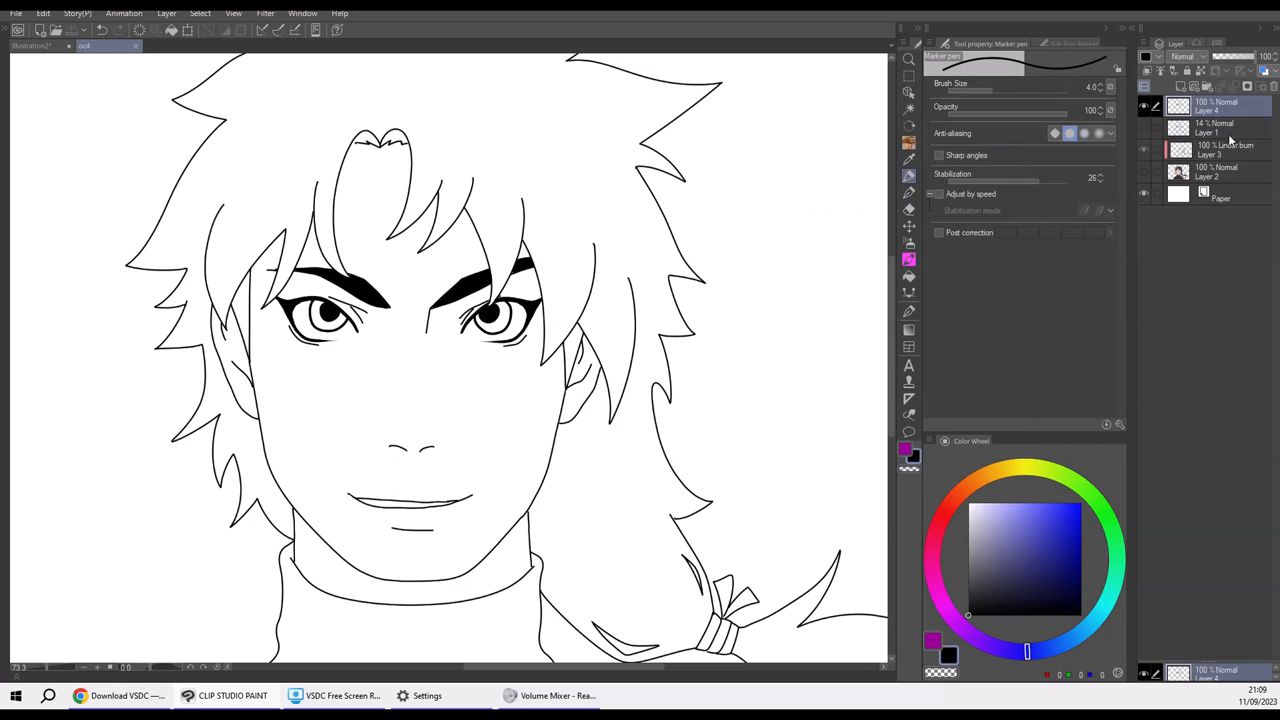
click(1210, 128)
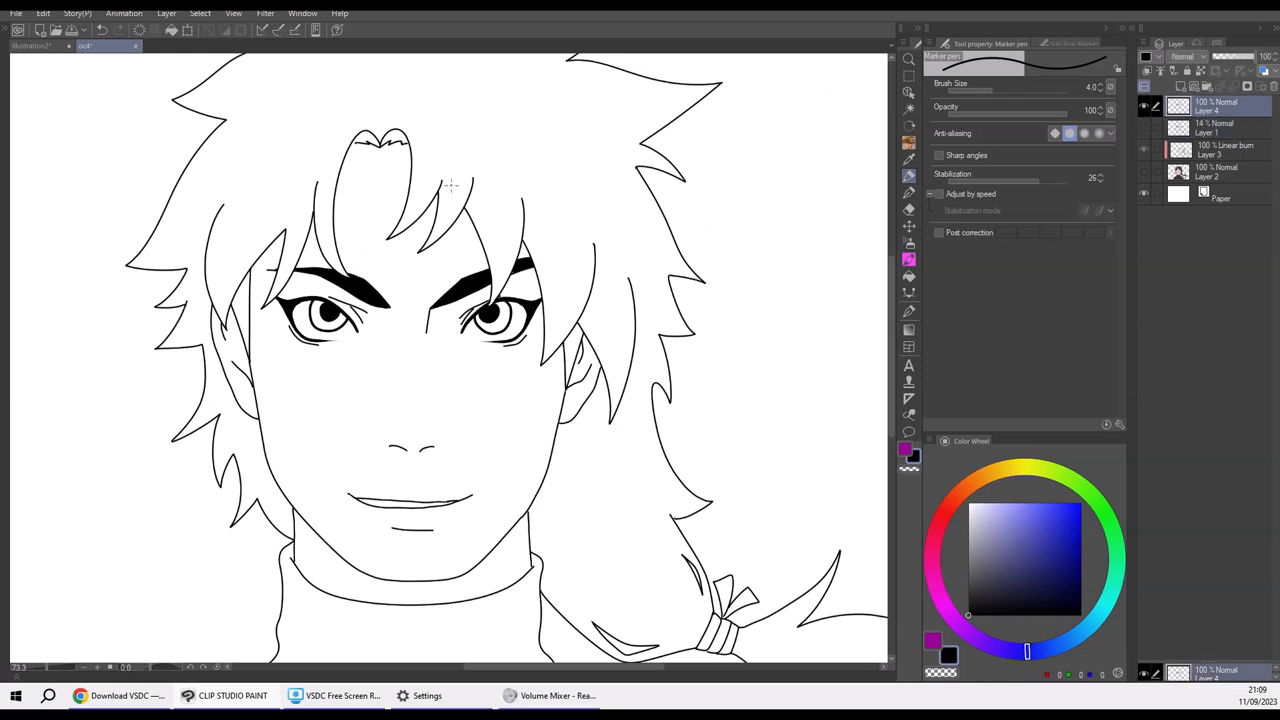
mouse_move(354, 145)
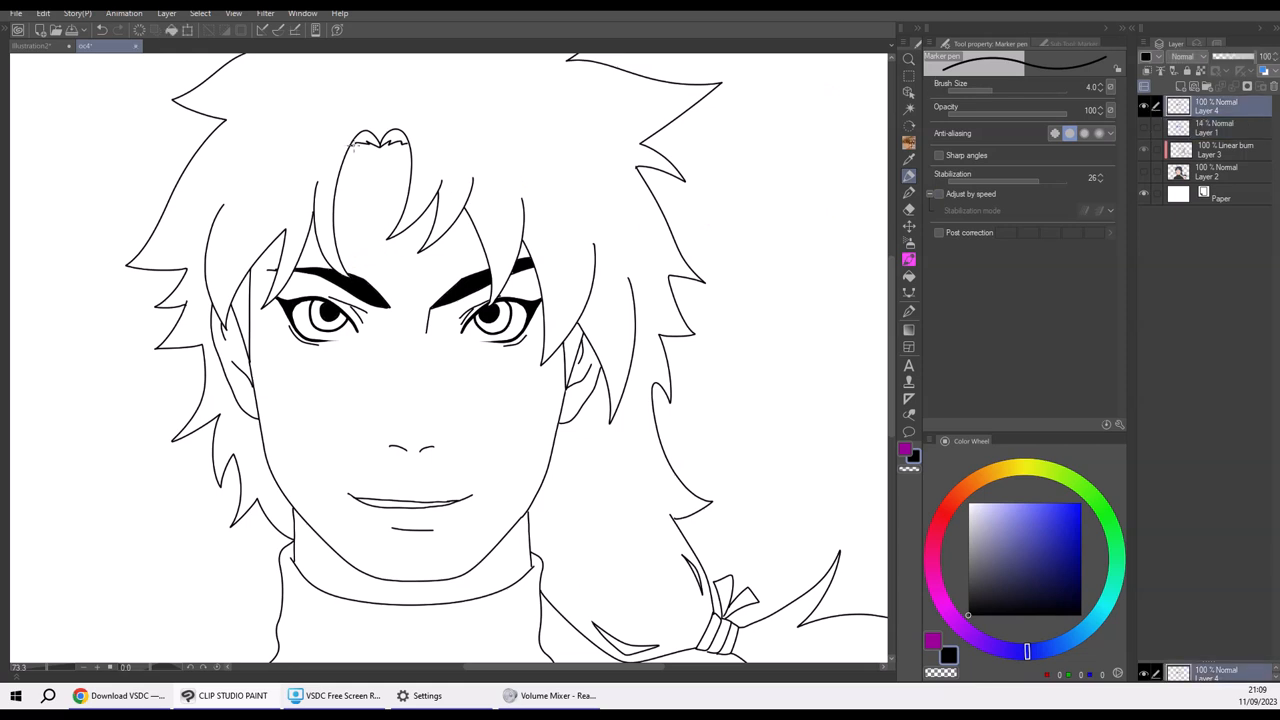
mouse_move(483, 55)
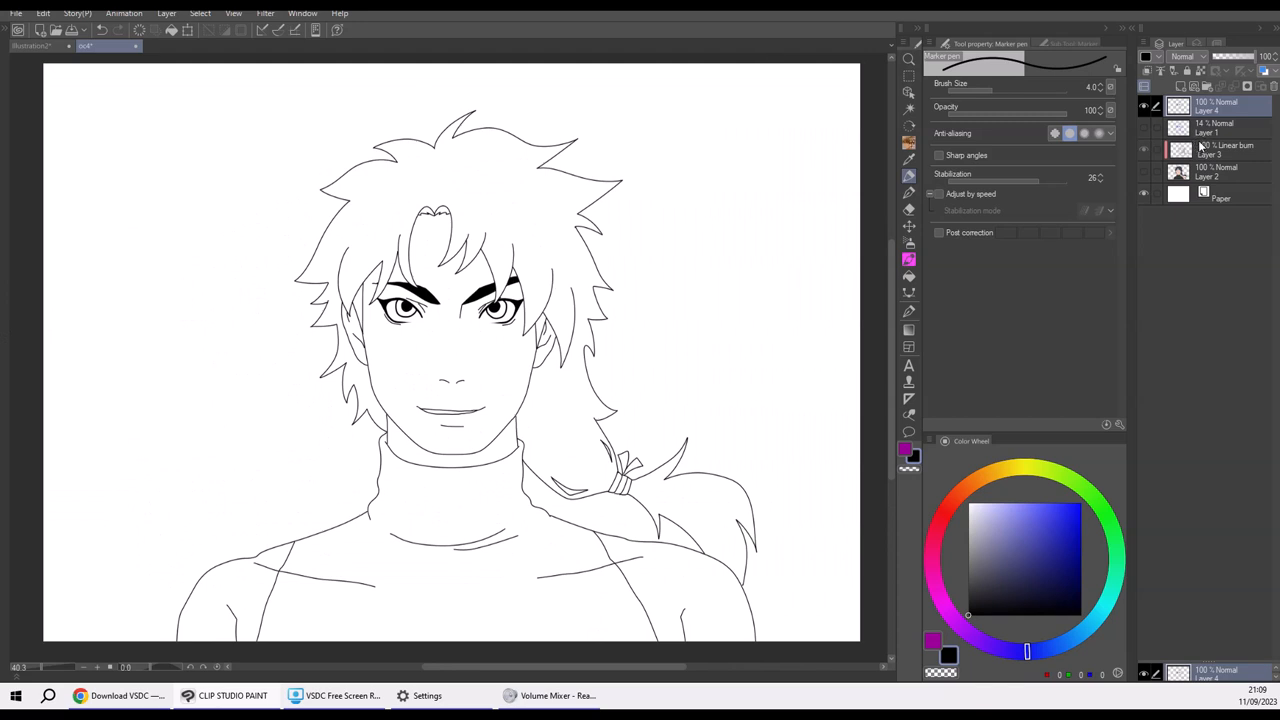
Step: Pick Auto select and enable Refer multiple and Apply to connected pixels only
click(908, 108)
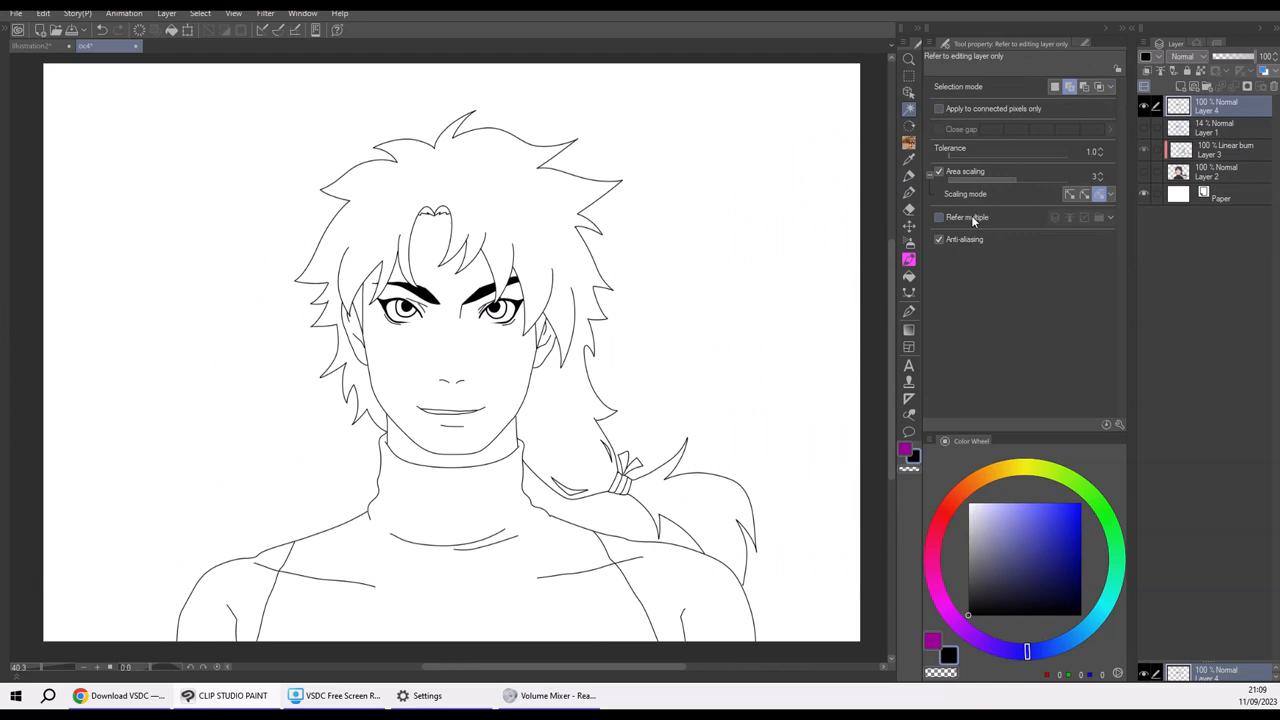
click(938, 217)
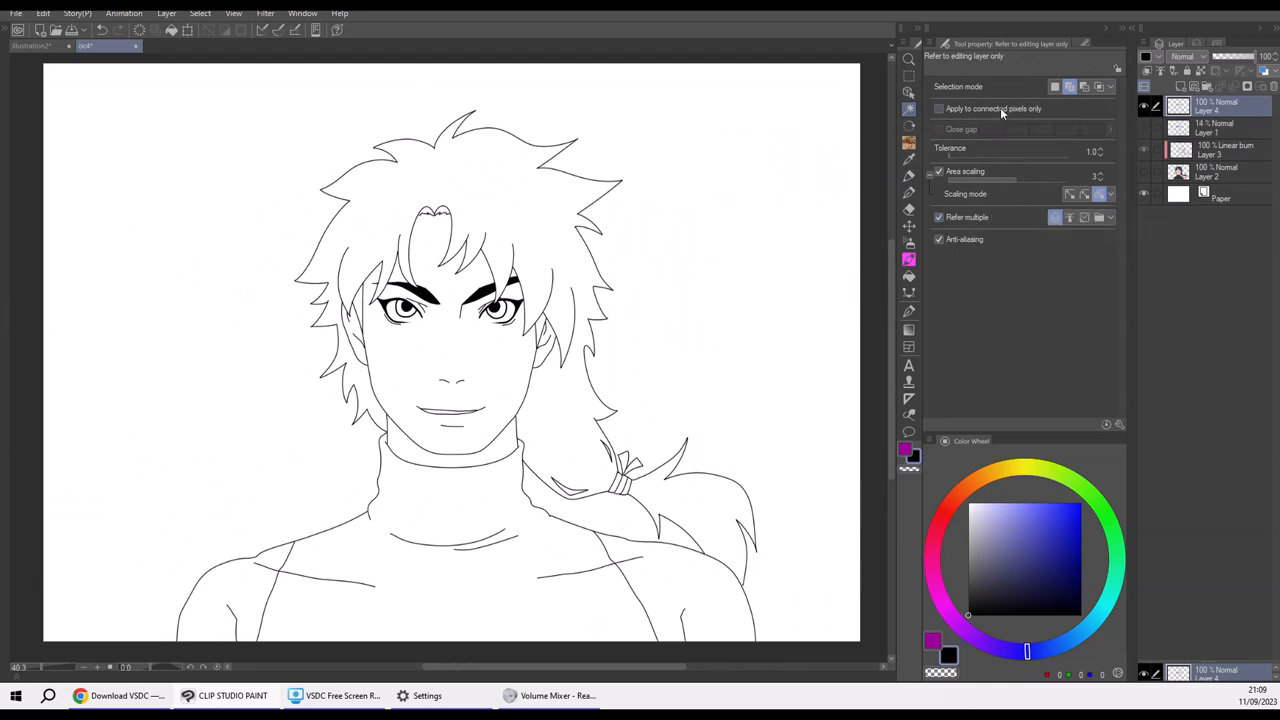
click(938, 108)
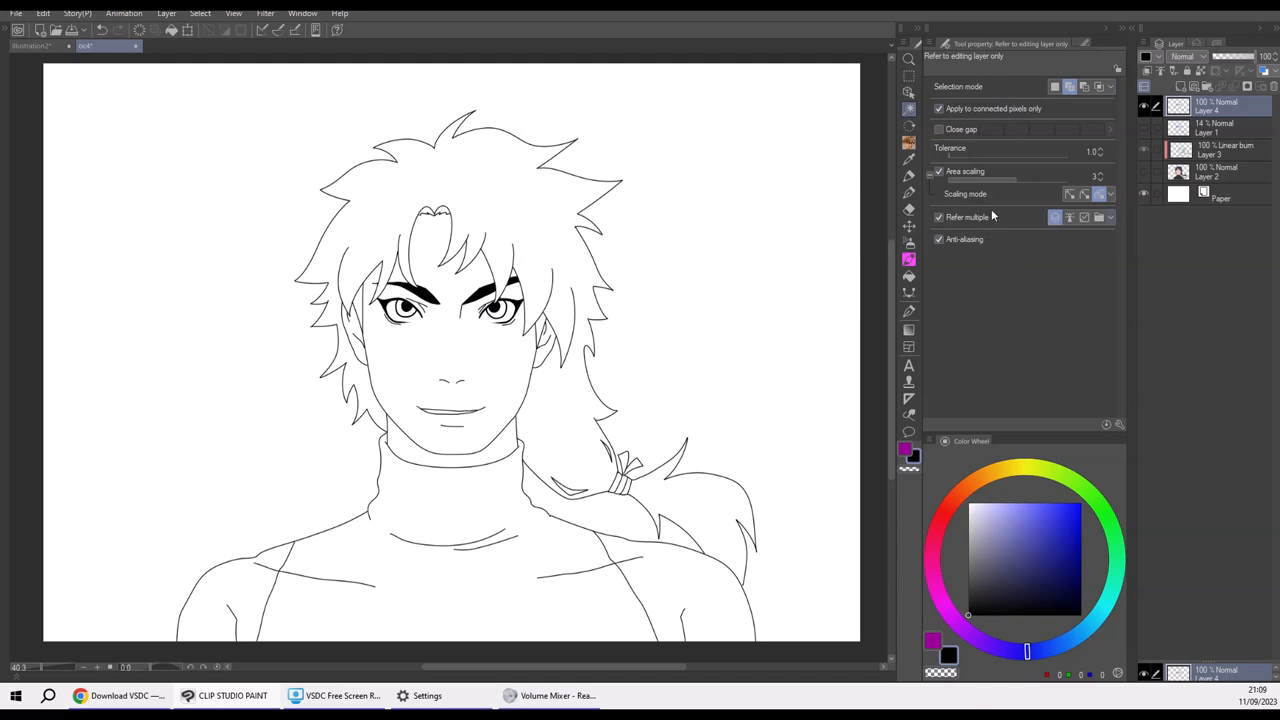
mouse_move(1075, 176)
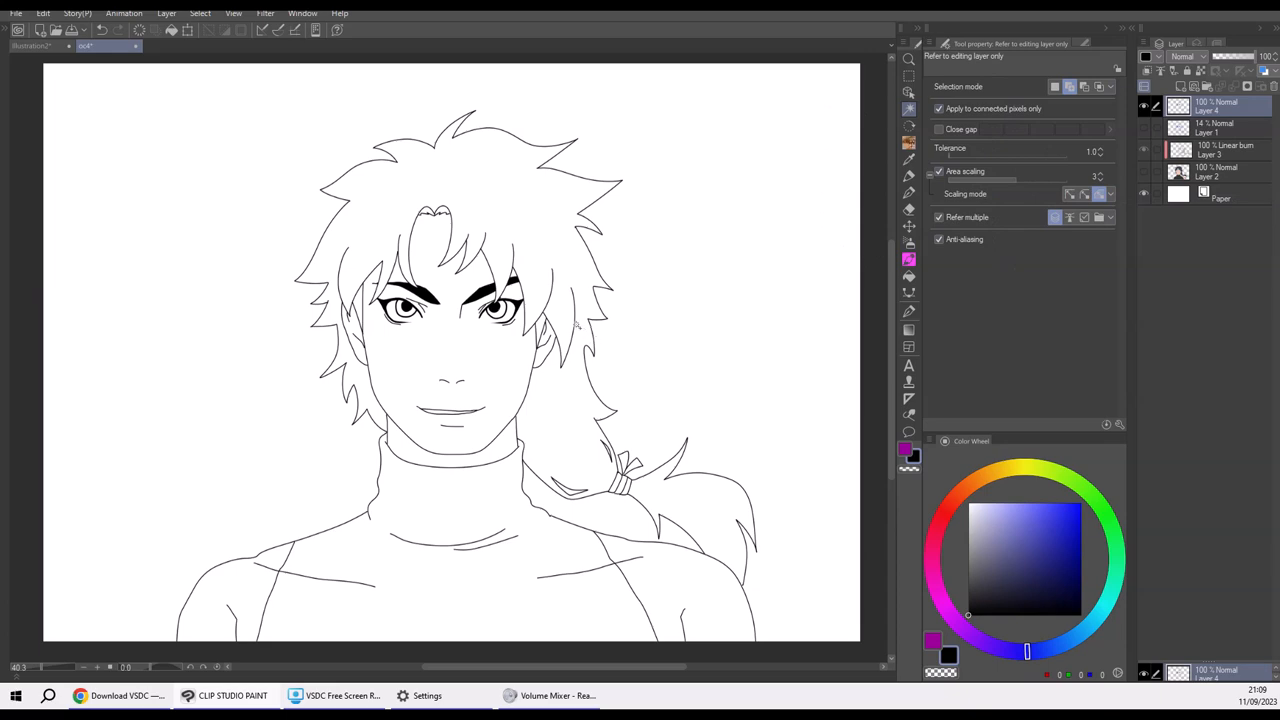
mouse_move(731, 203)
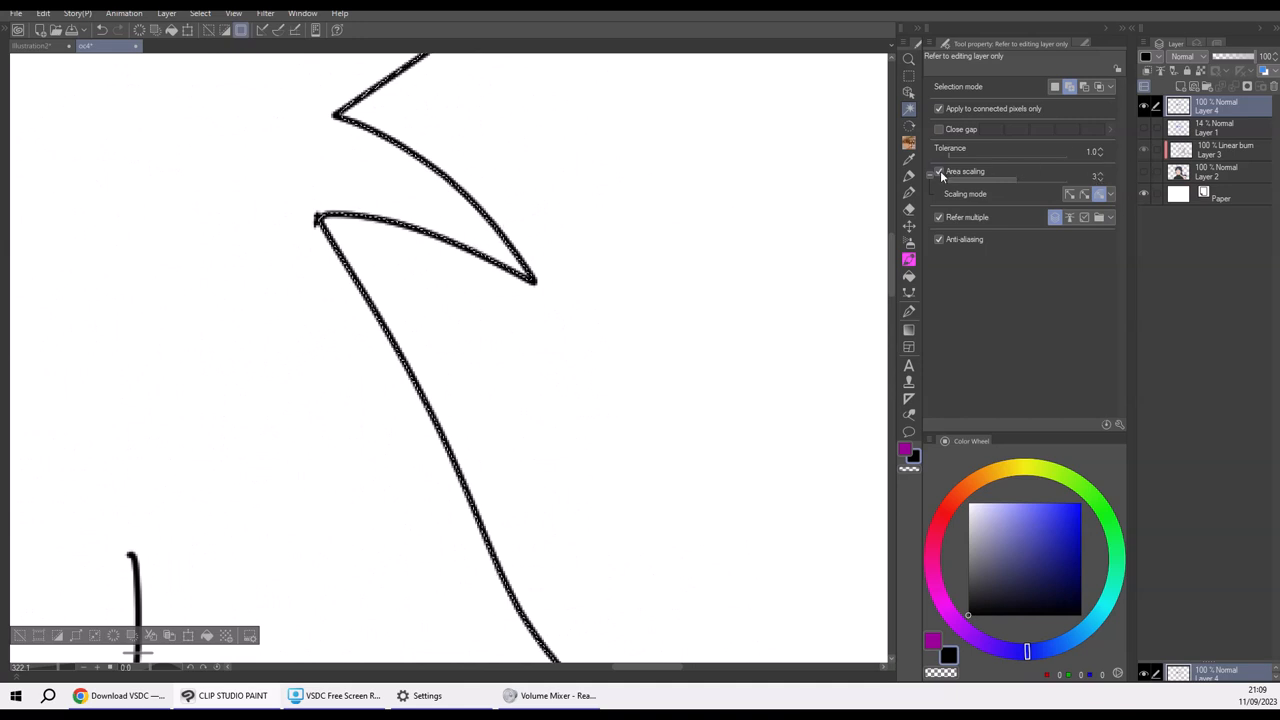
Step: Set Auto select Tolerance to 2.0 and select the background beside the hair
click(938, 171)
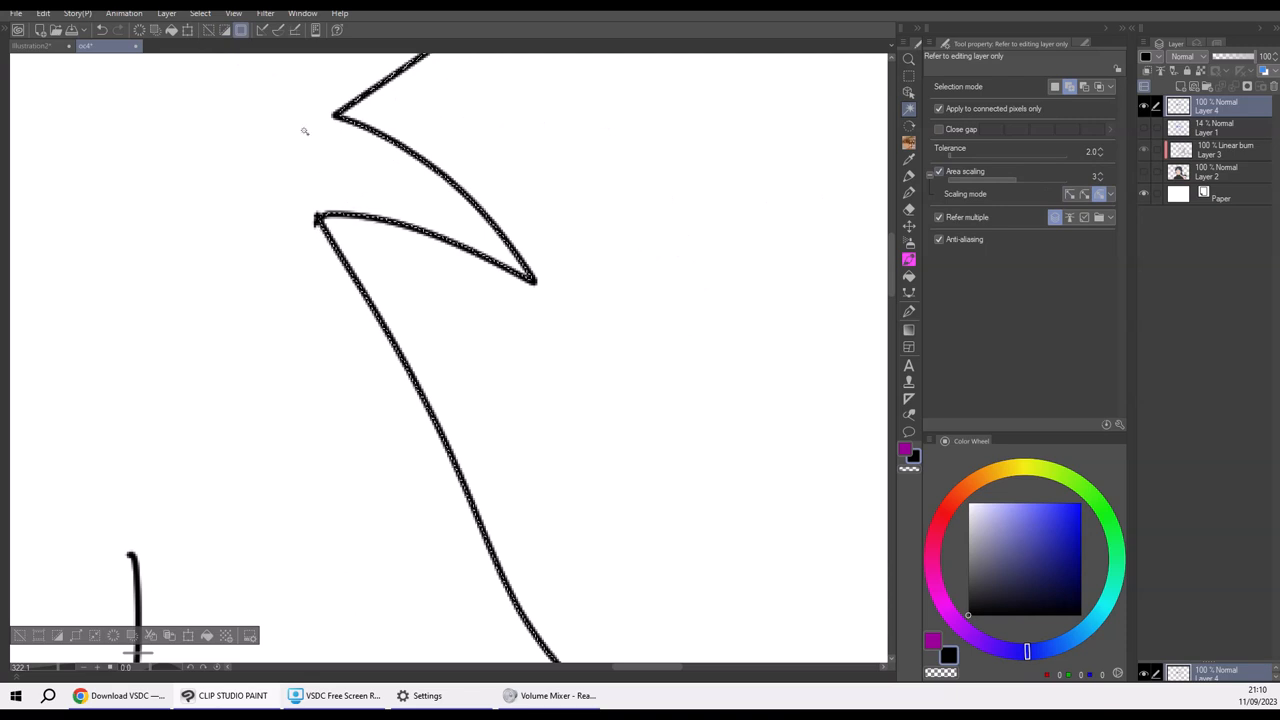
click(200, 13)
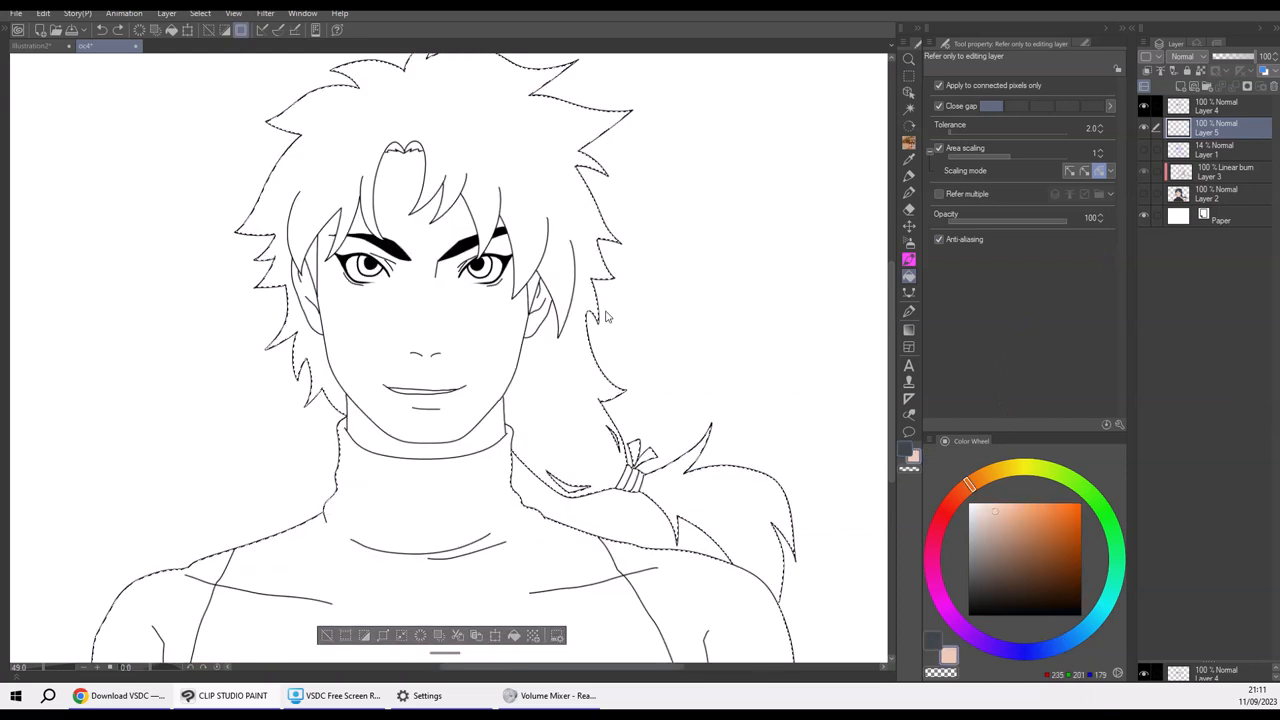
mouse_move(547, 403)
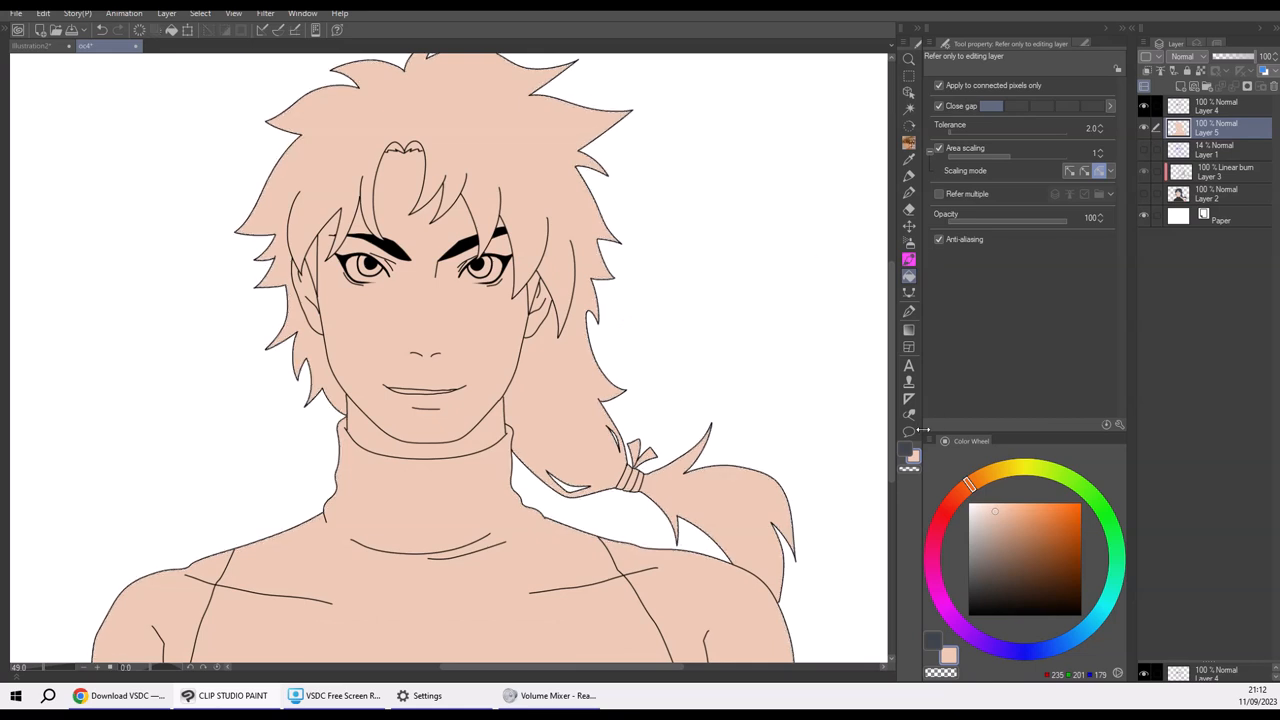
Step: Bucket-fill the hair regions, including the ponytail, with dark gray on Layer 5
click(1063, 643)
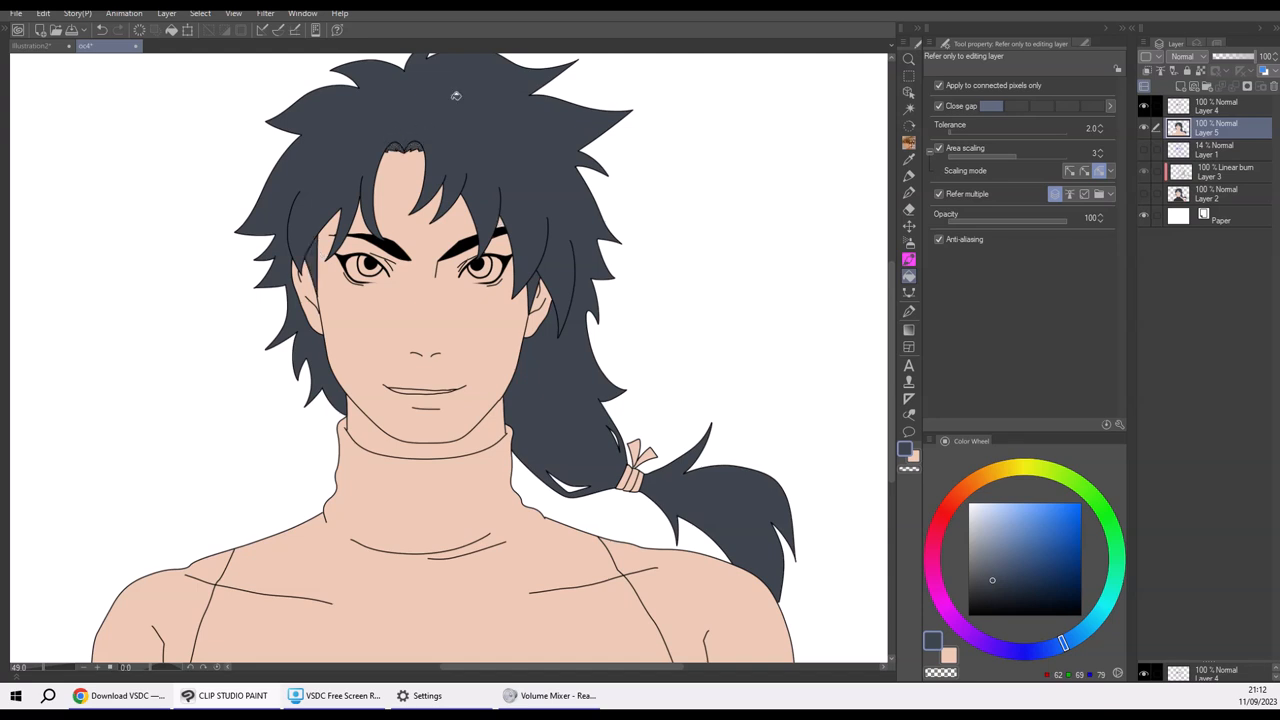
mouse_move(1057, 186)
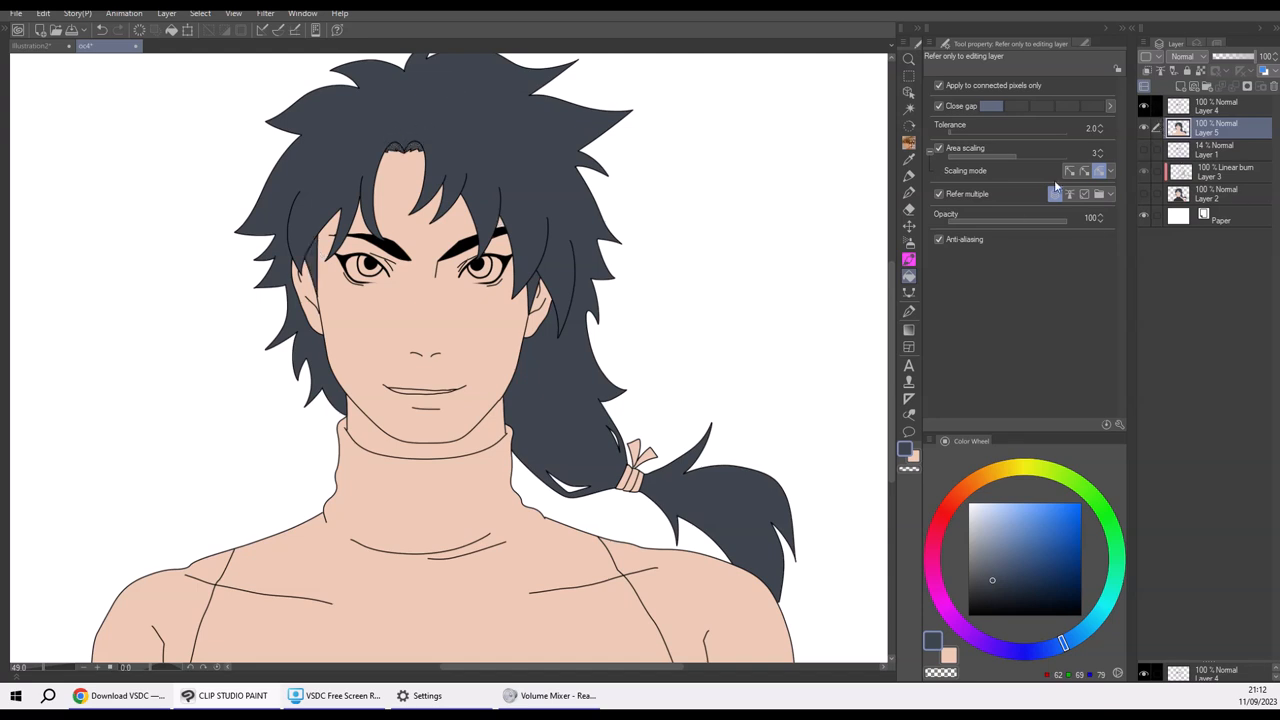
mouse_move(1100, 155)
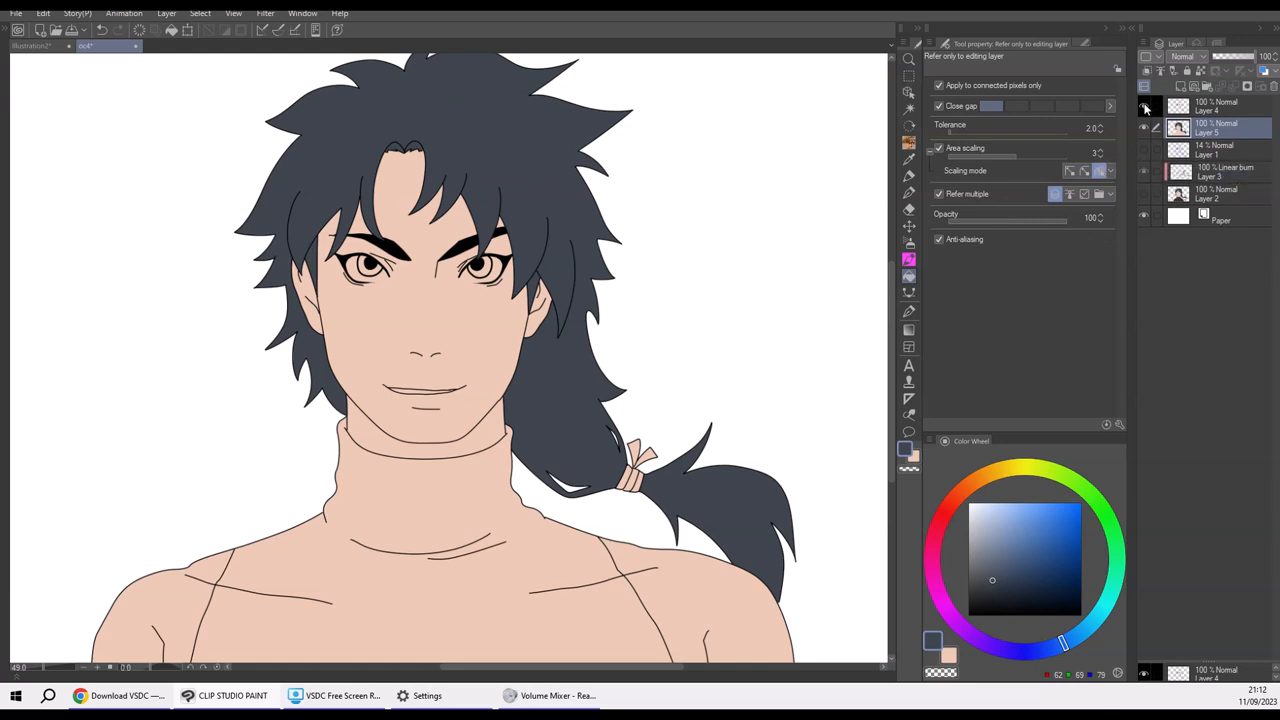
mouse_move(1146, 110)
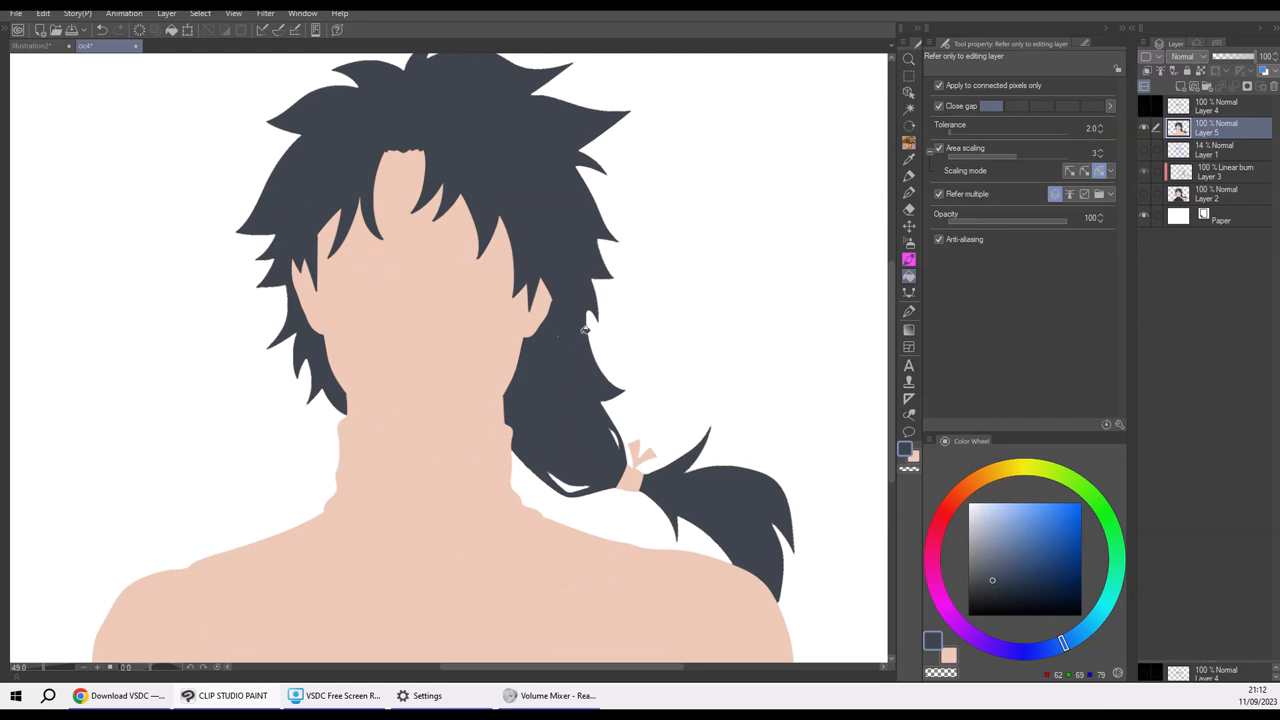
mouse_move(578, 306)
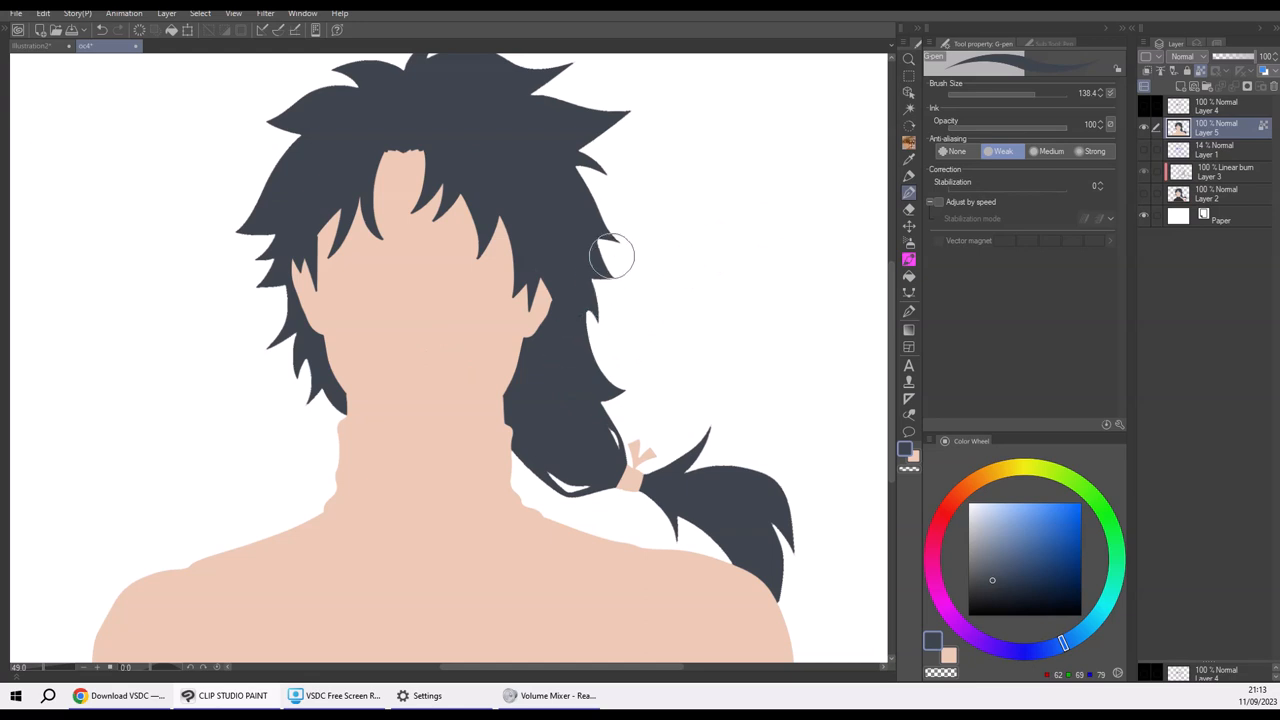
mouse_move(335, 70)
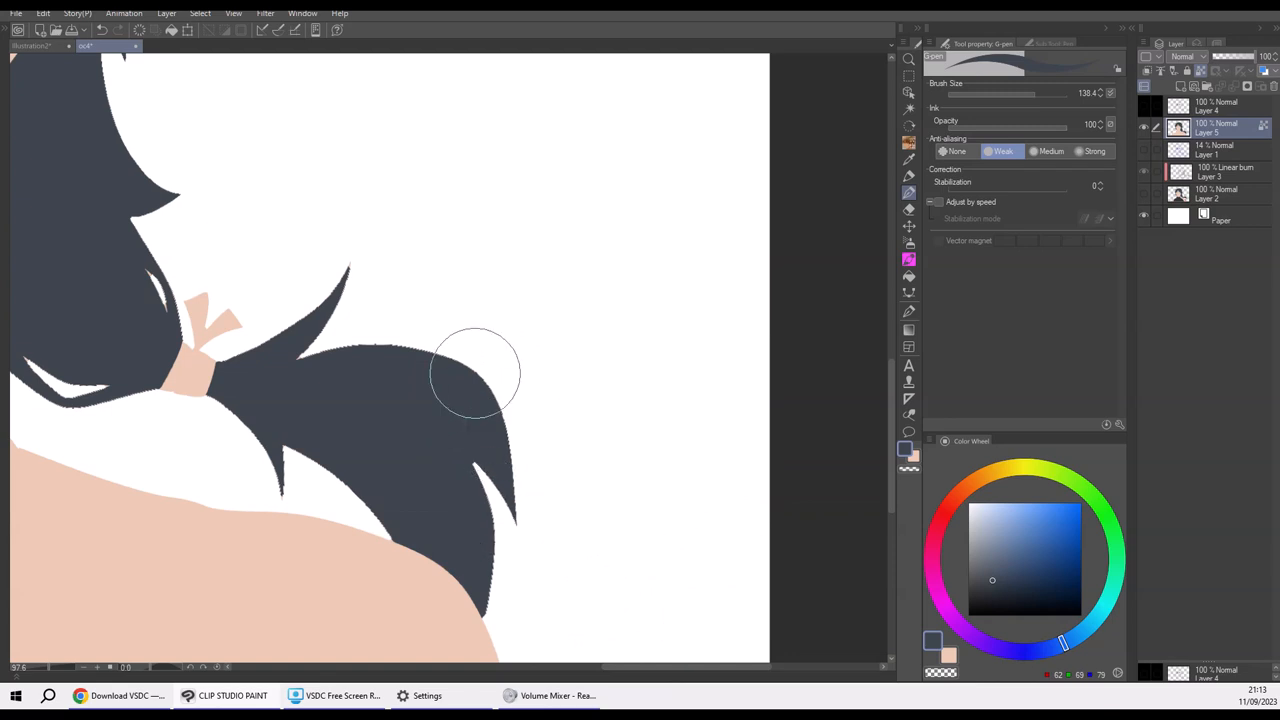
Step: Paint over gaps at the top and lower strand of the ponytail
drag(475, 375, 280, 458)
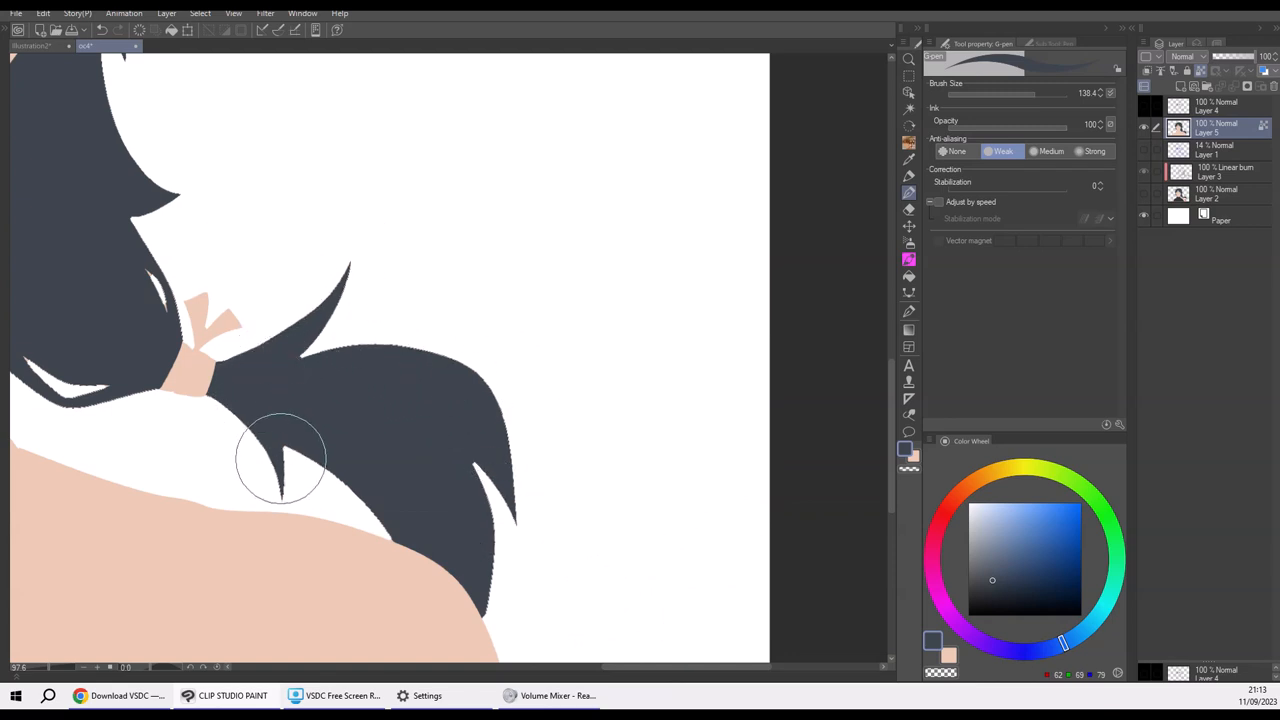
drag(280, 458, 490, 610)
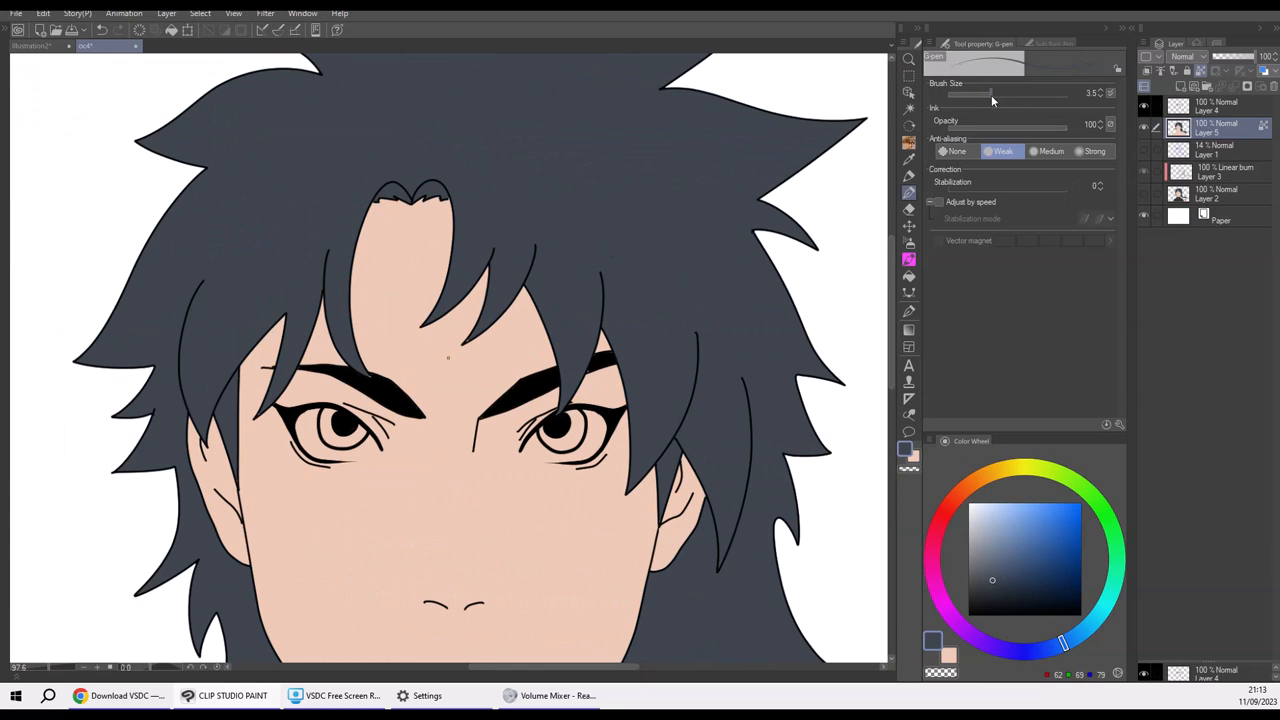
Step: Shrink the G-pen to size 3.5 for detail work on the eyes
drag(968, 93, 990, 93)
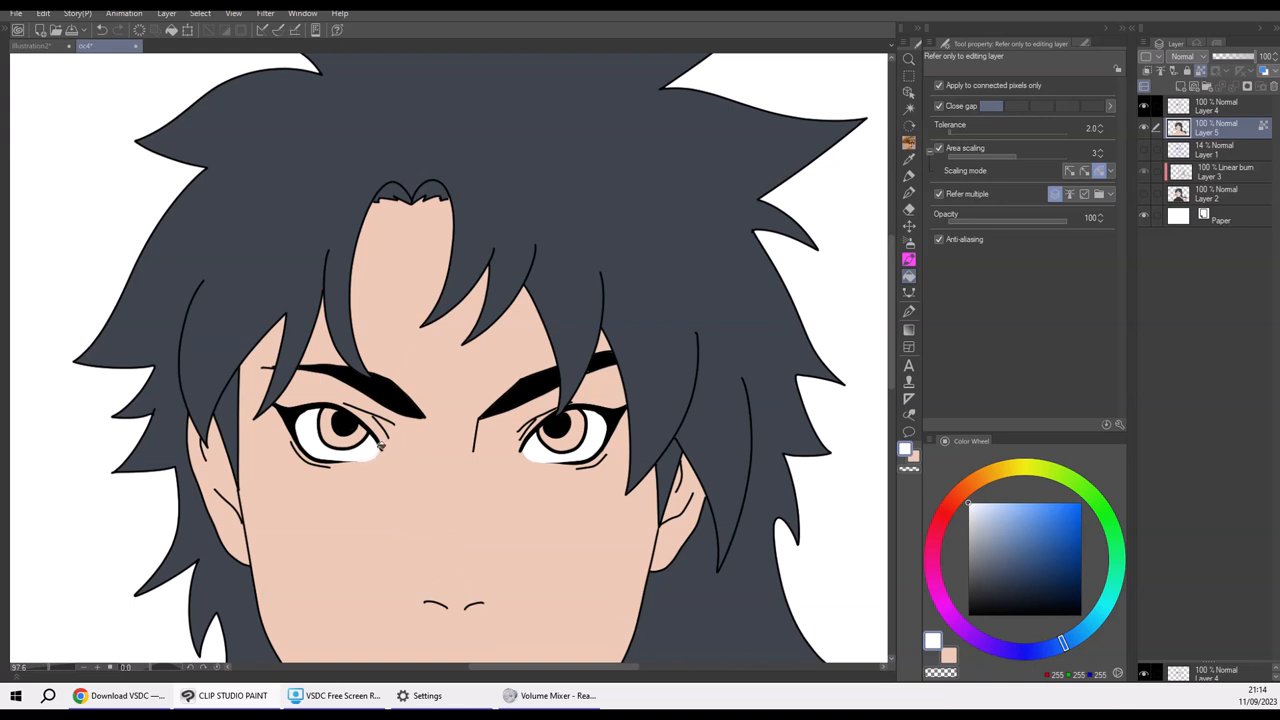
mouse_move(490, 567)
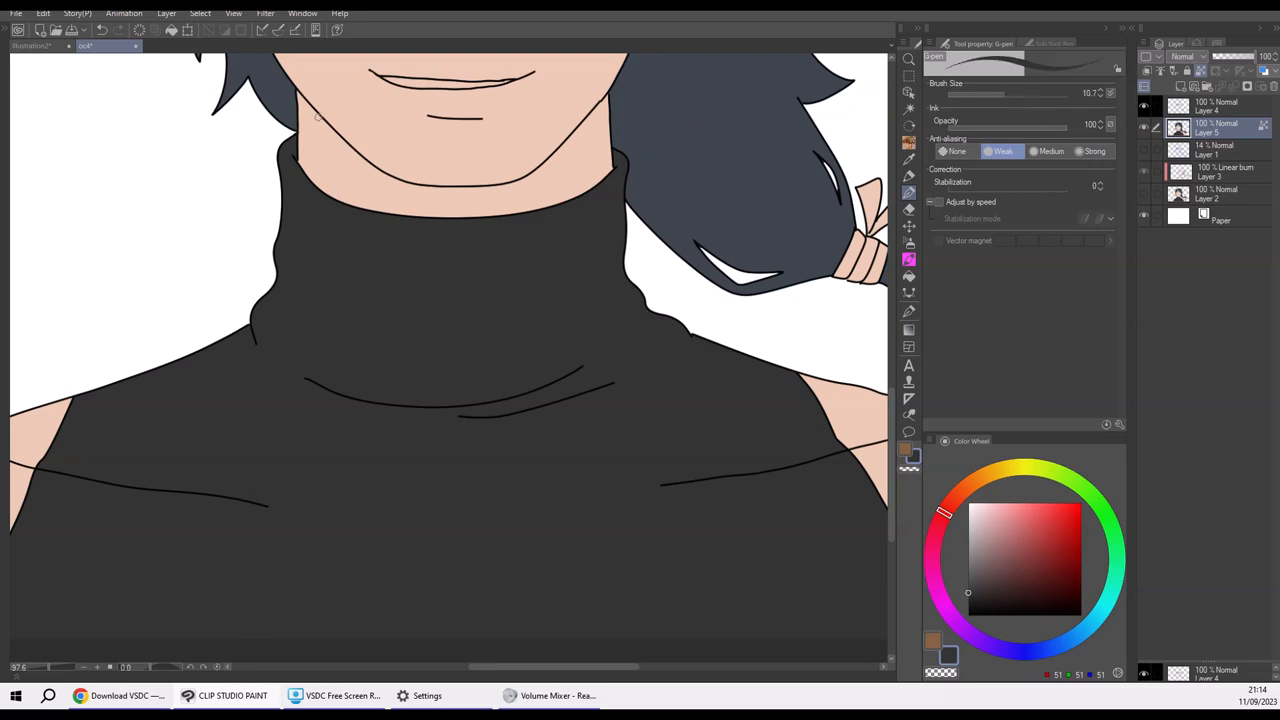
mouse_move(1053, 42)
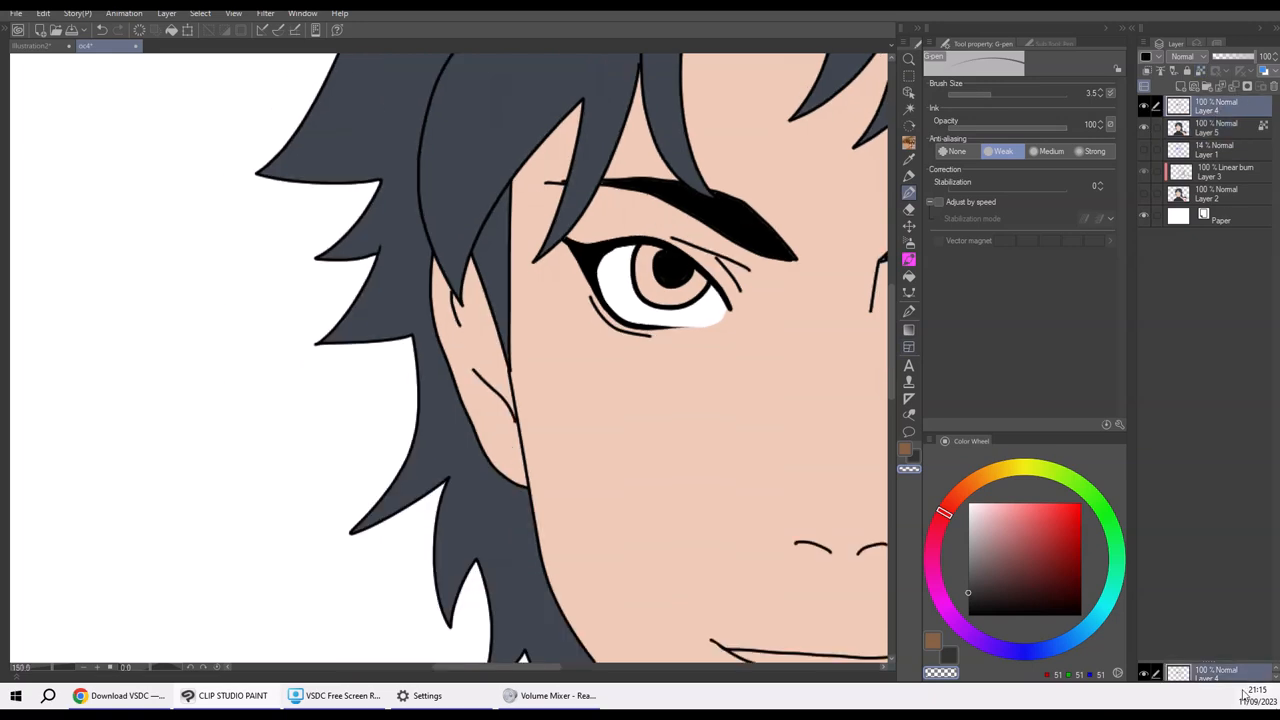
Step: Switch to the Eyedropper to sample the brown iris colour
click(908, 193)
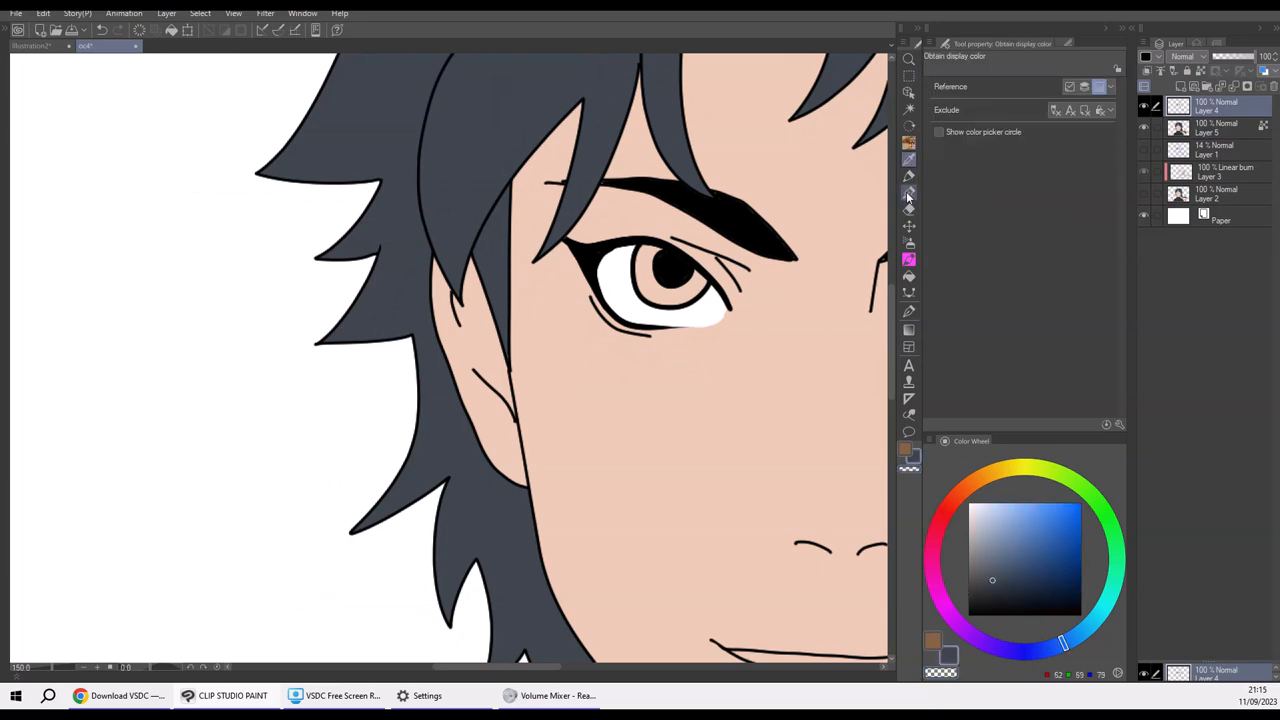
click(908, 175)
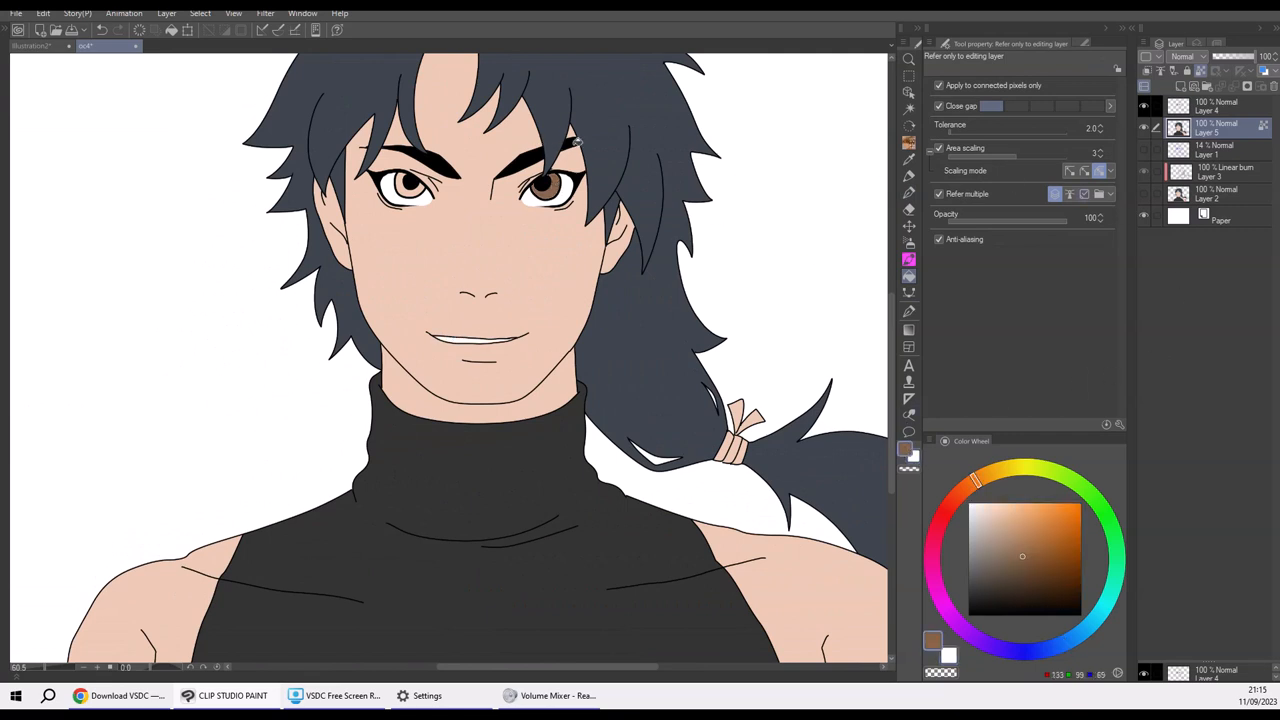
Step: Fill the remaining iris with the same brown
click(985, 477)
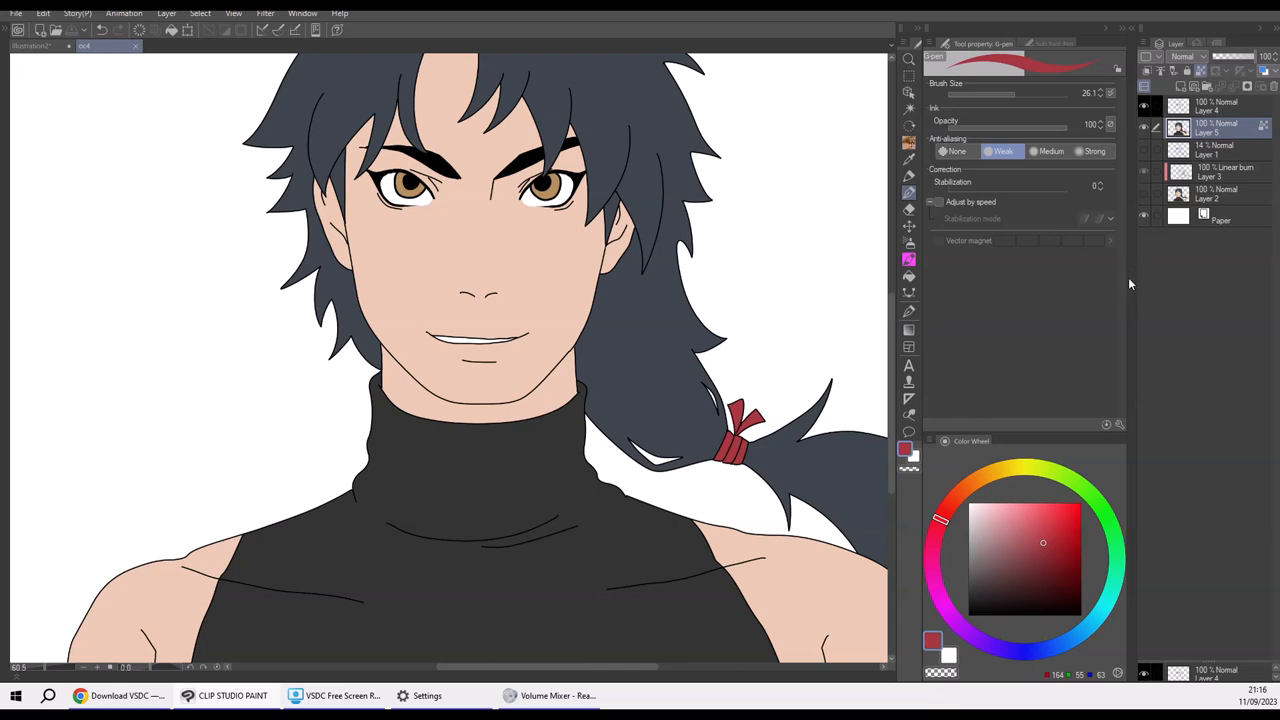
mouse_move(1124, 301)
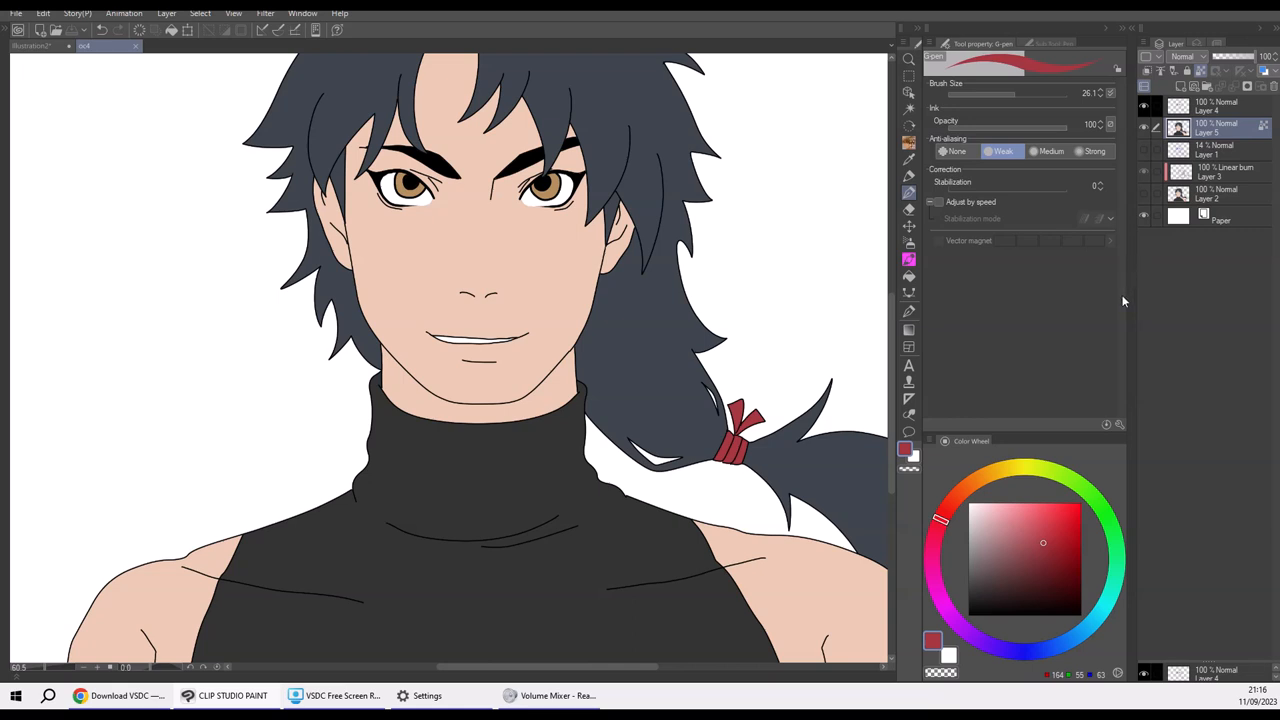